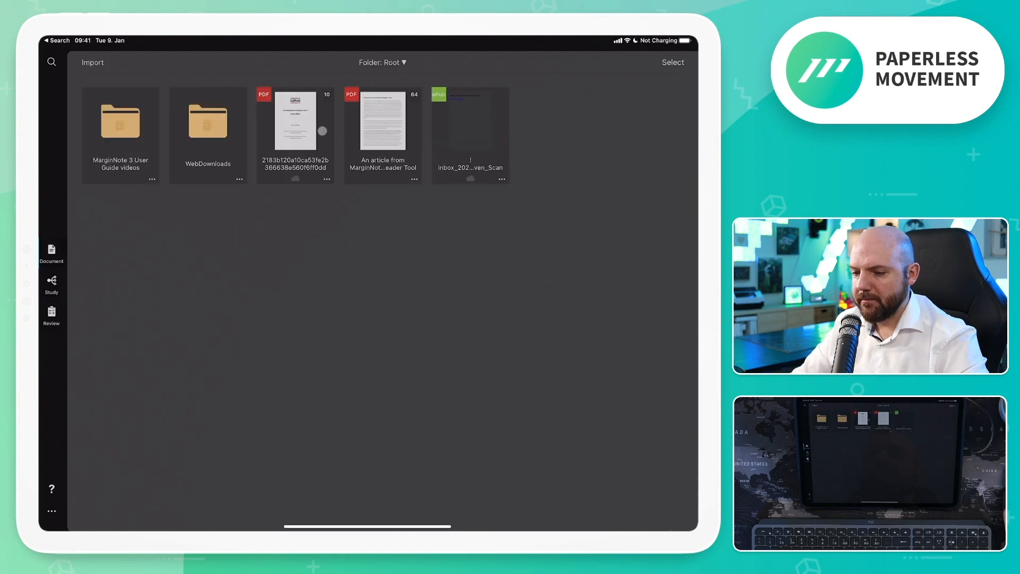
- Open the 2183b… PhD thesis PDF from the Document library root folder
left_click(295, 123)
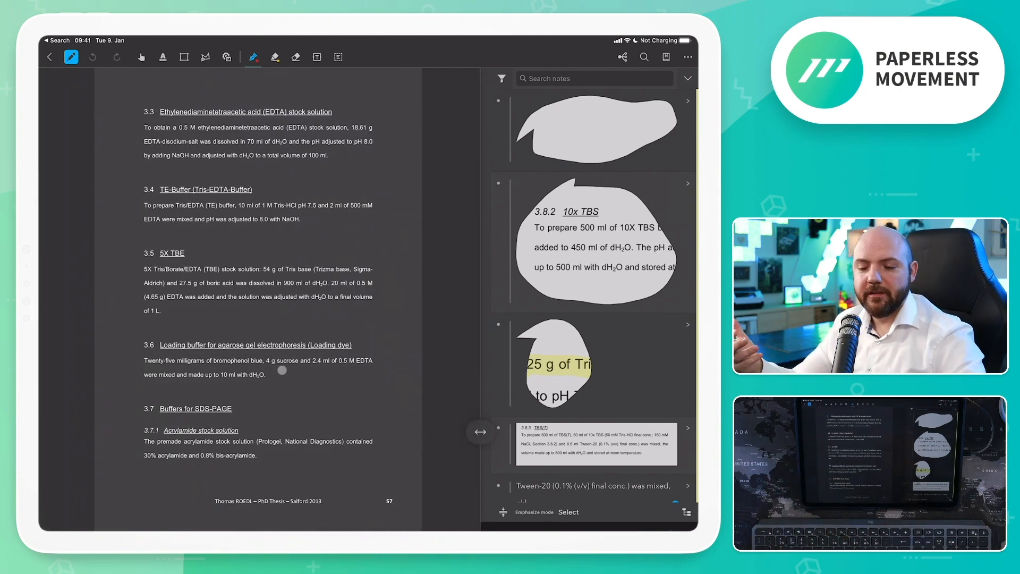
- Return to the Western blotting buffers page and undo the blank shape and Tris snippet excerpts
scroll("down", 3)
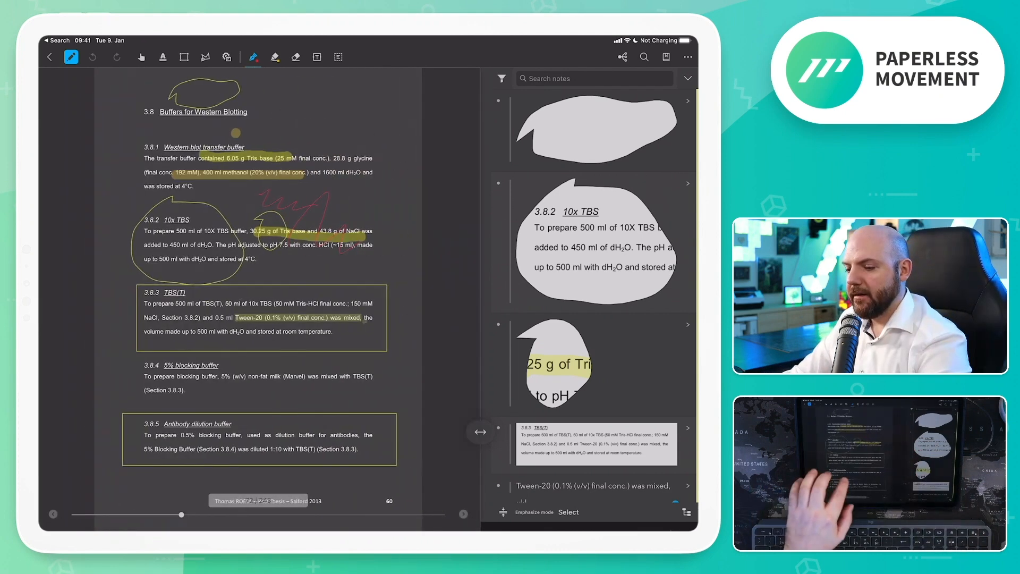
left_click(463, 514)
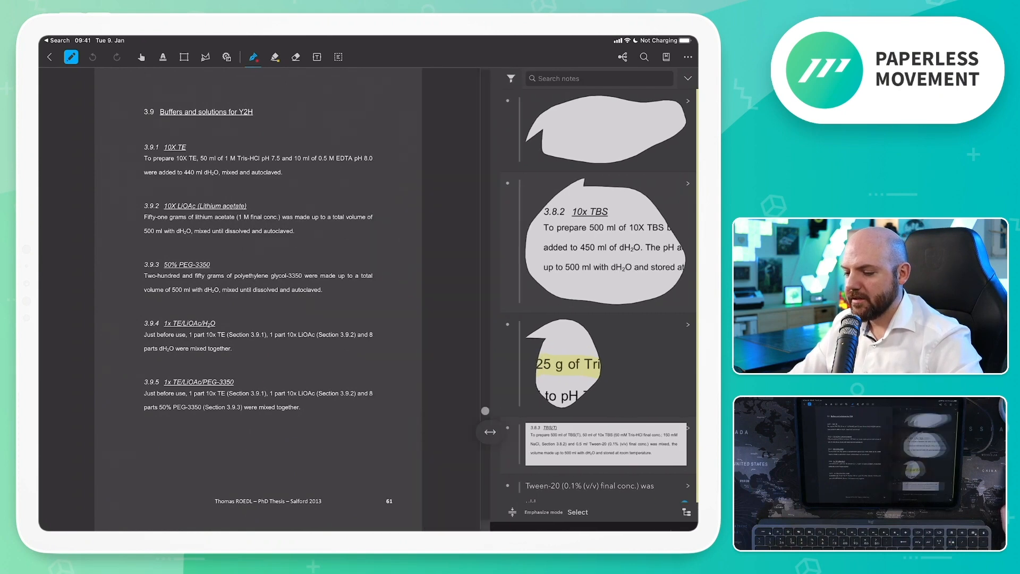
left_click_drag(484, 410, 467, 238)
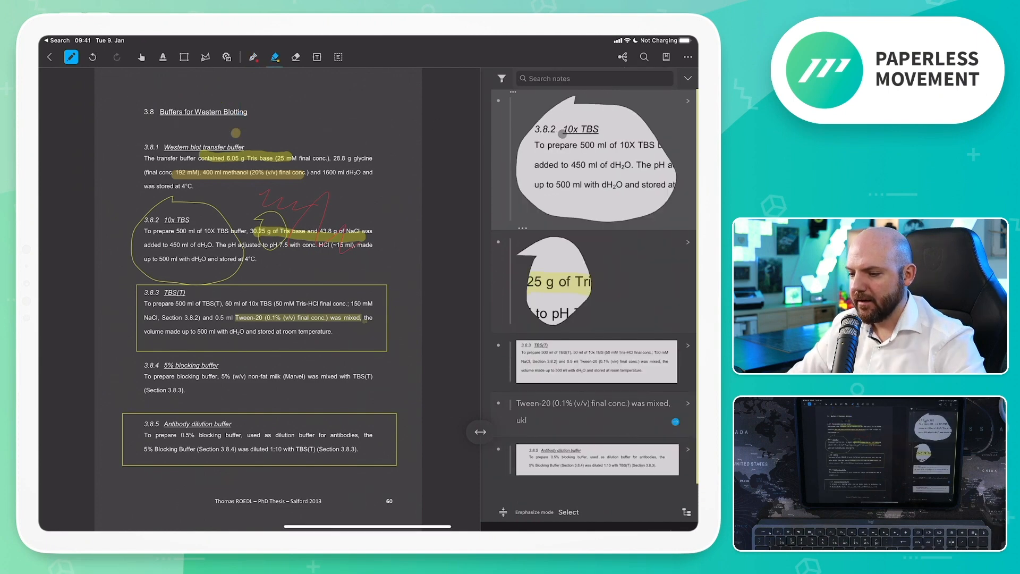
left_click(597, 362)
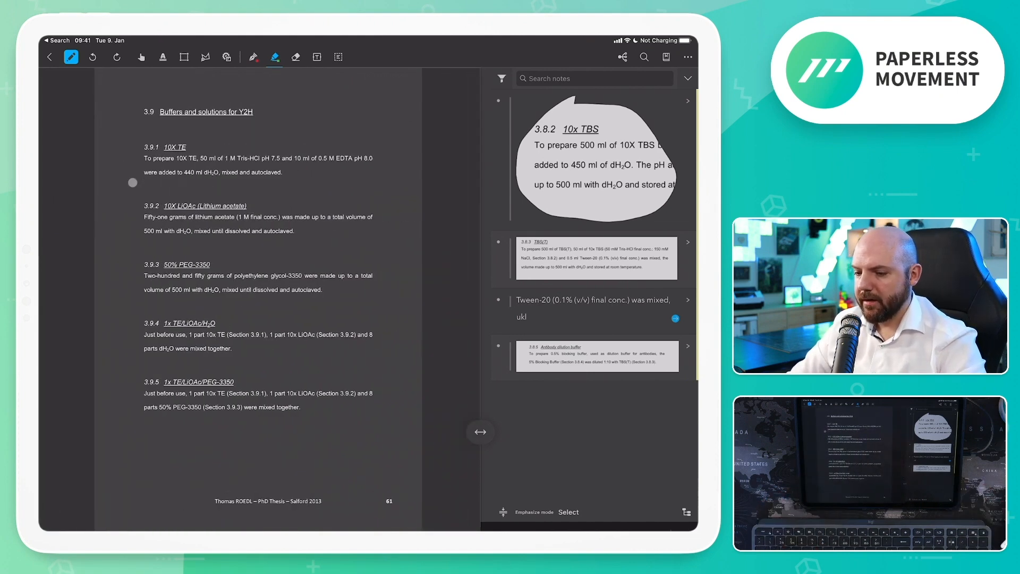
- Excerpt the 3.9.2 10X LiOAc paragraph and open its card for a 'Keep in mind' comment
left_click_drag(143, 195, 385, 247)
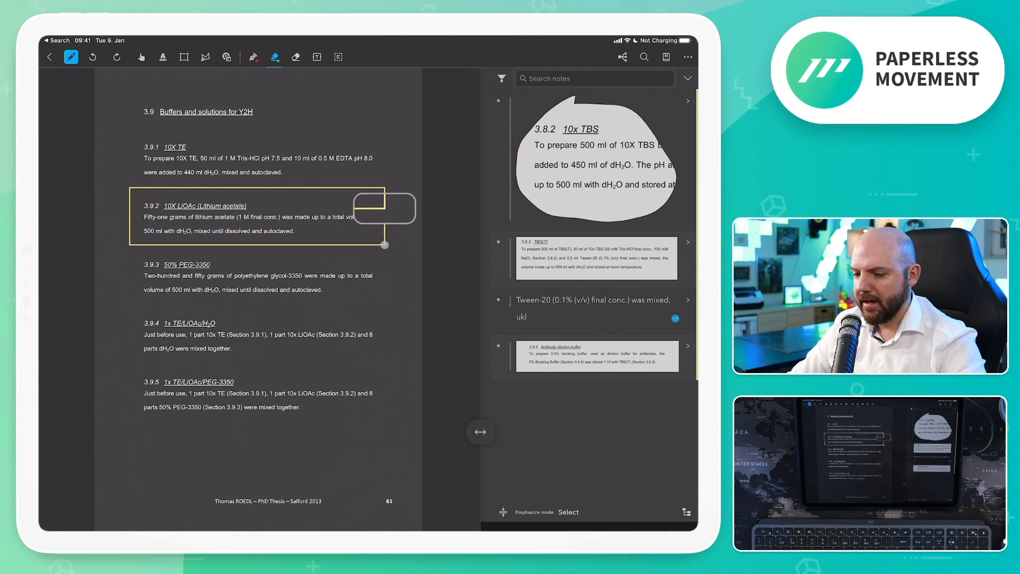
left_click(384, 244)
type("Keep in mind")
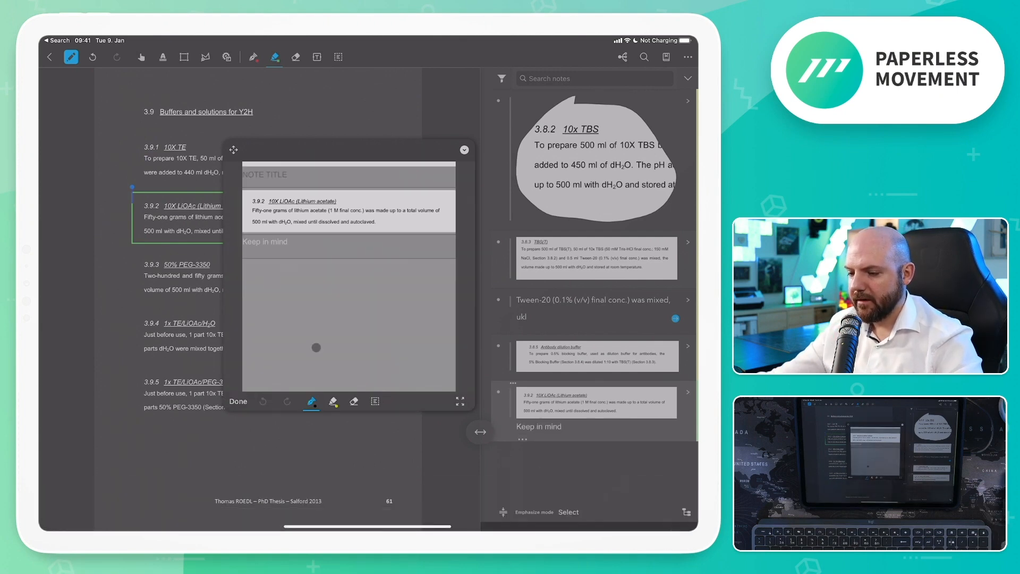
- Sketch a scribble with a yellow highlight stroke on the LiOAc card, then close the editor
left_click_drag(280, 306, 390, 302)
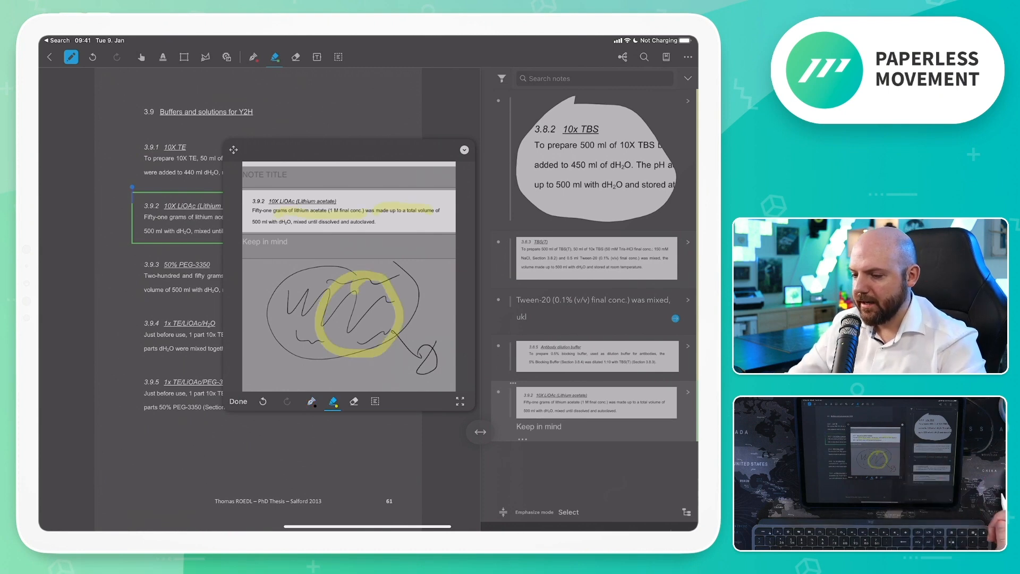
left_click(374, 401)
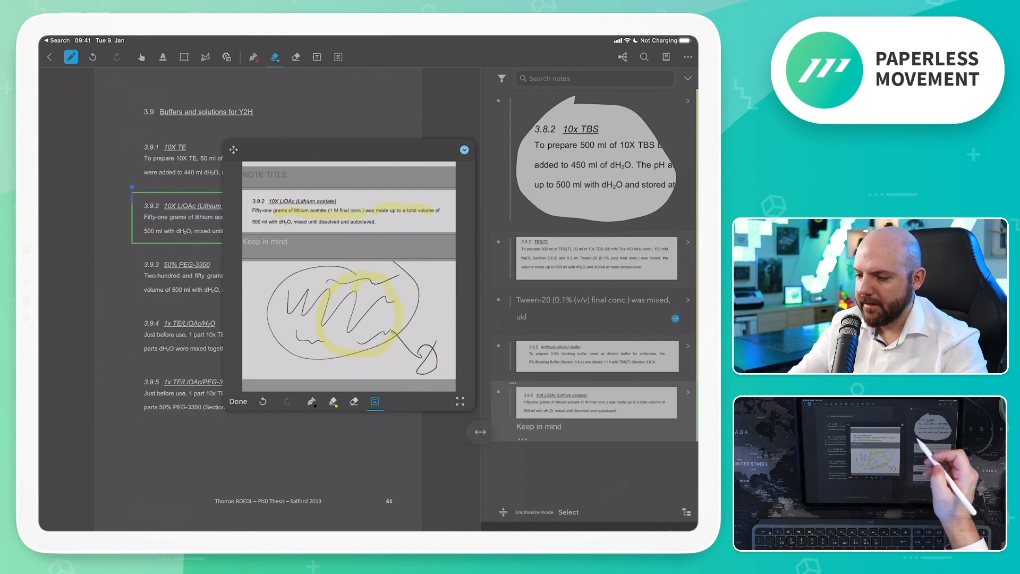
left_click(238, 401)
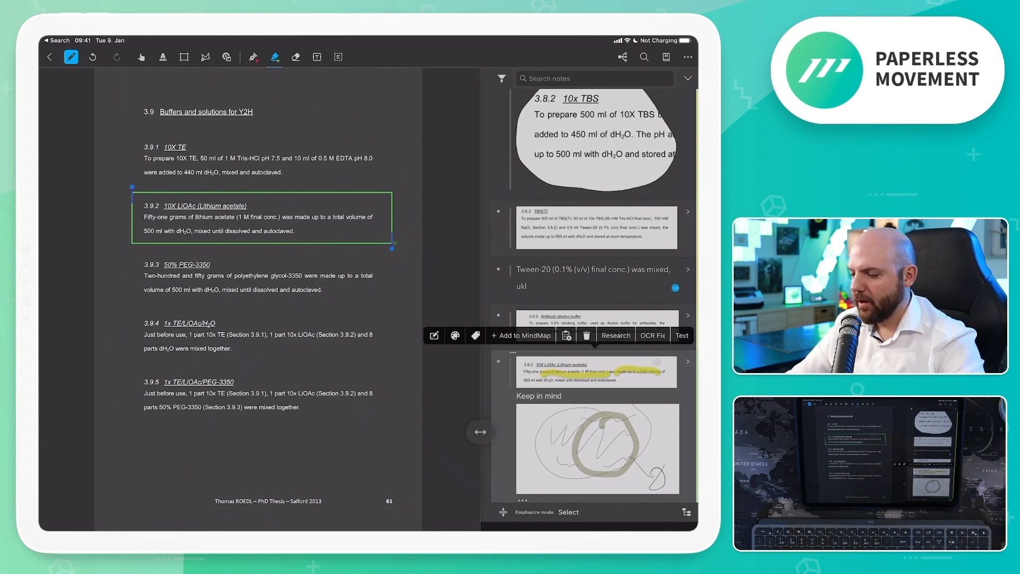
- Add the LiOAc excerpt card to the mind map from its popup bar
left_click(521, 335)
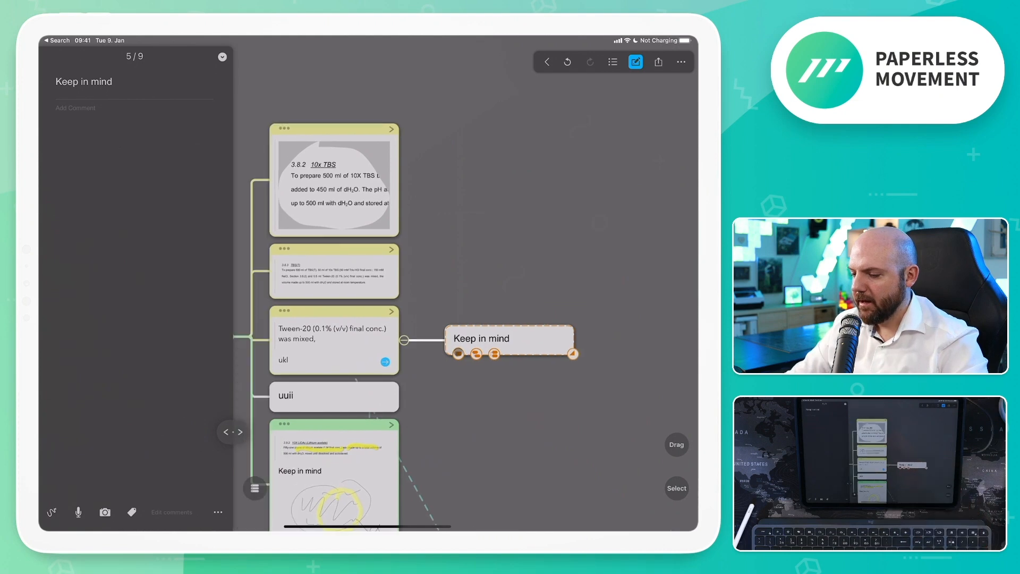
- Type 'comment' into the Keep in mind note panel and scroll through the mind map
type("comment")
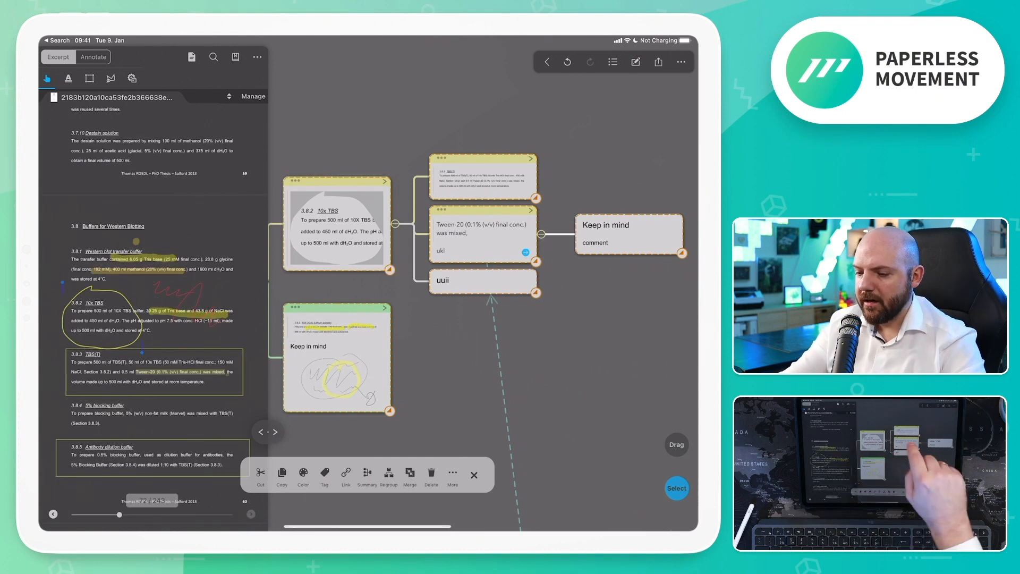
scroll("down", 3)
type("zettelkasten")
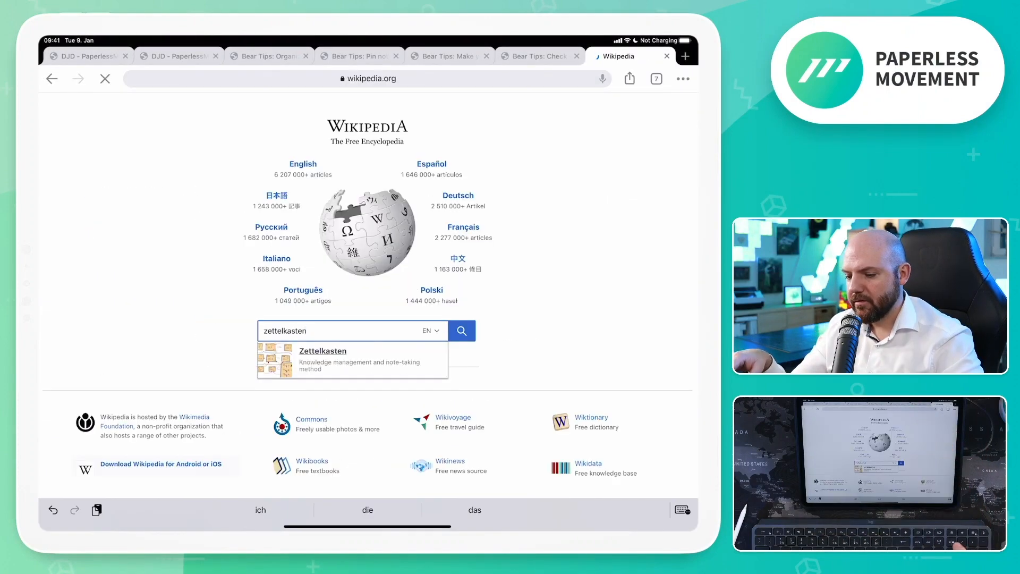
- Open the Zettelkasten article and add MarginNote 3 to the share sheet's favourite apps
left_click(323, 351)
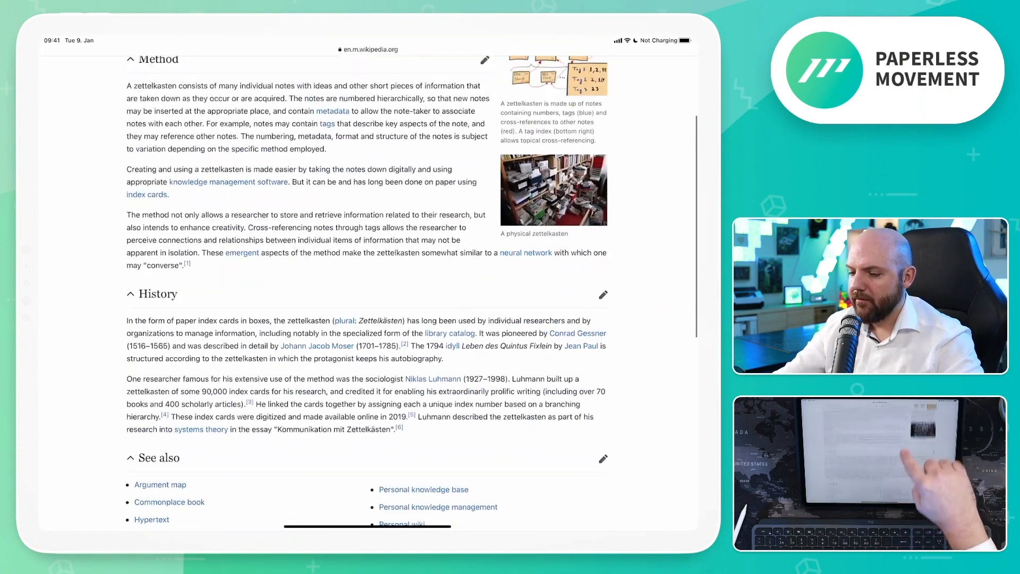
left_click(630, 79)
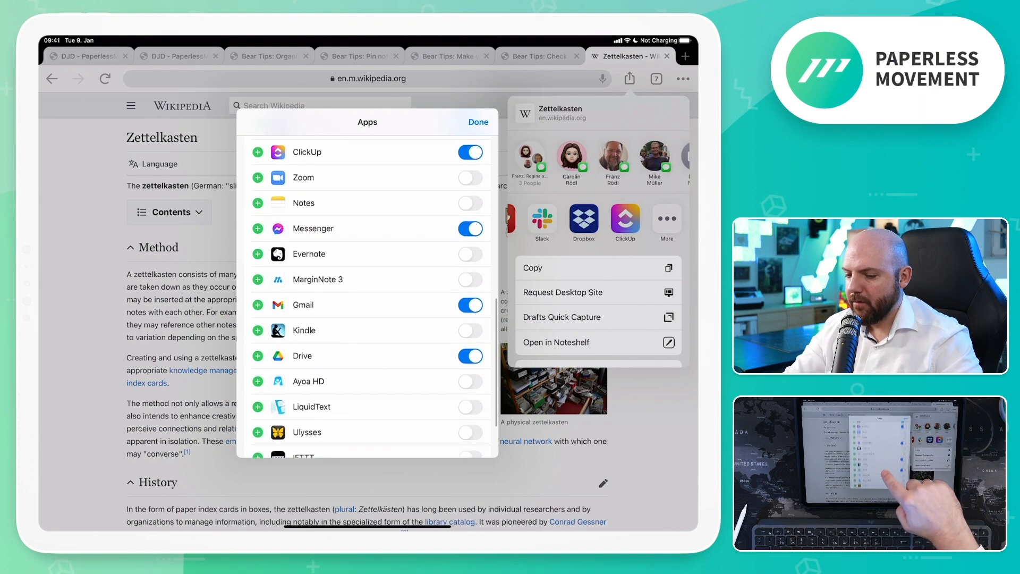
scroll("down", 3)
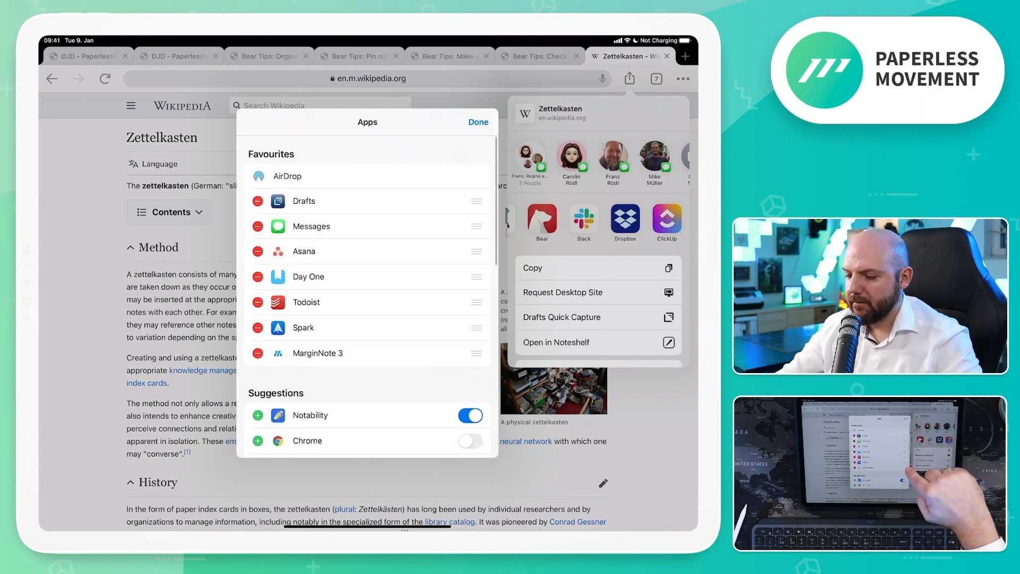
left_click(478, 122)
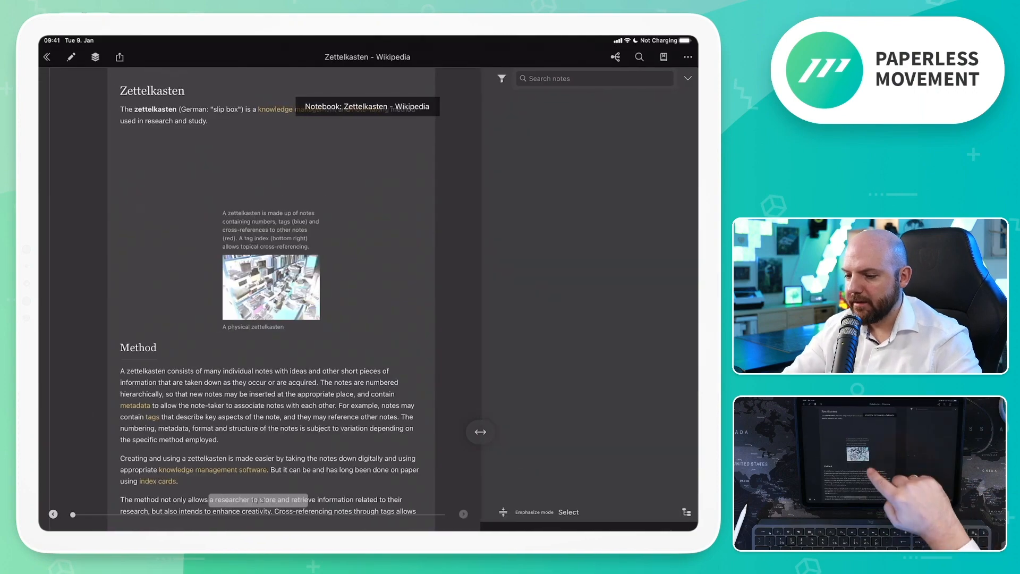
- Scroll the Zettelkasten article to the Method passage on hierarchically numbered notes
scroll("down", 3)
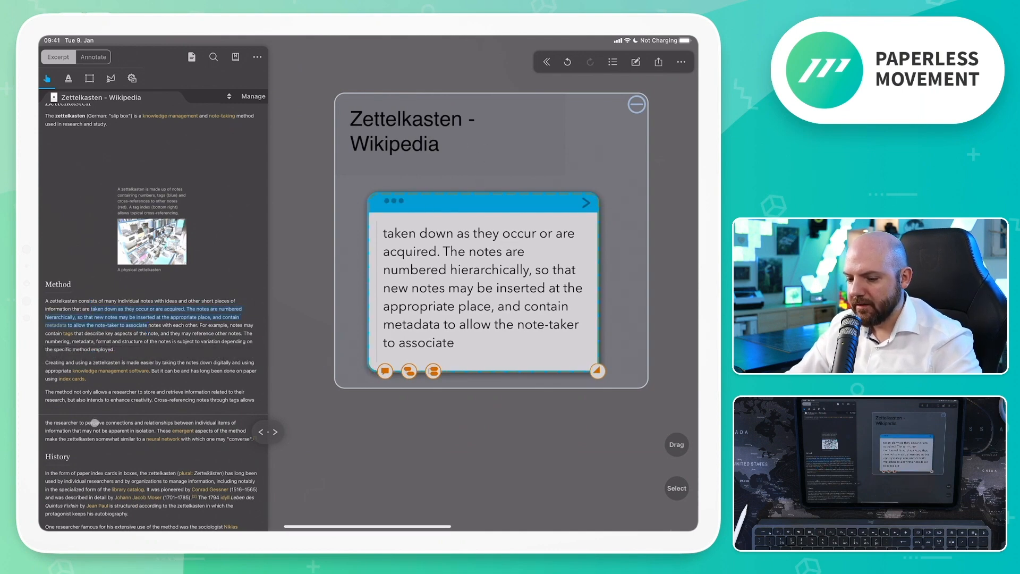
double_click(95, 422)
type("cornell note")
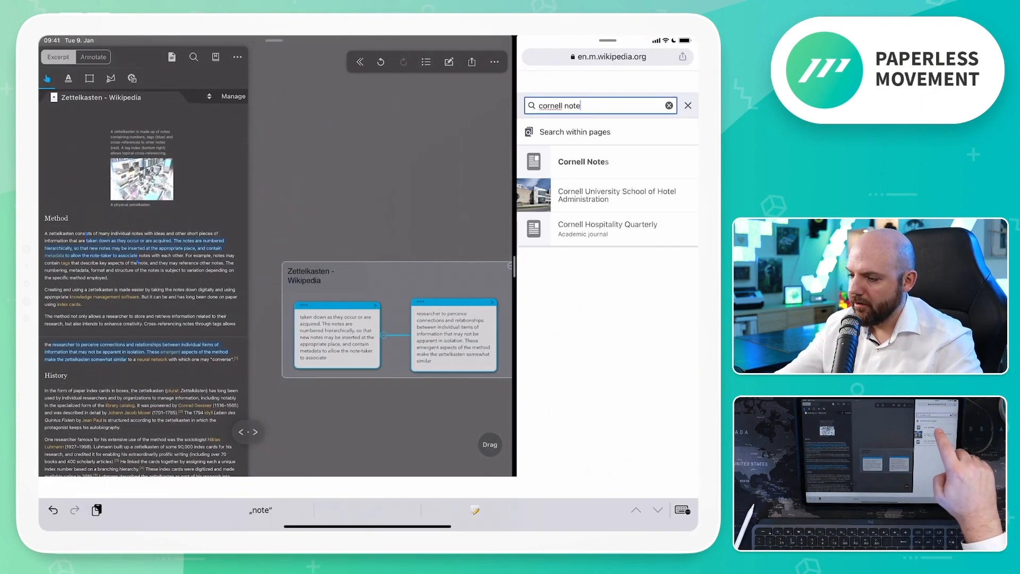
- Open the Cornell Notes result from the Wikipedia search in Safari
left_click(583, 162)
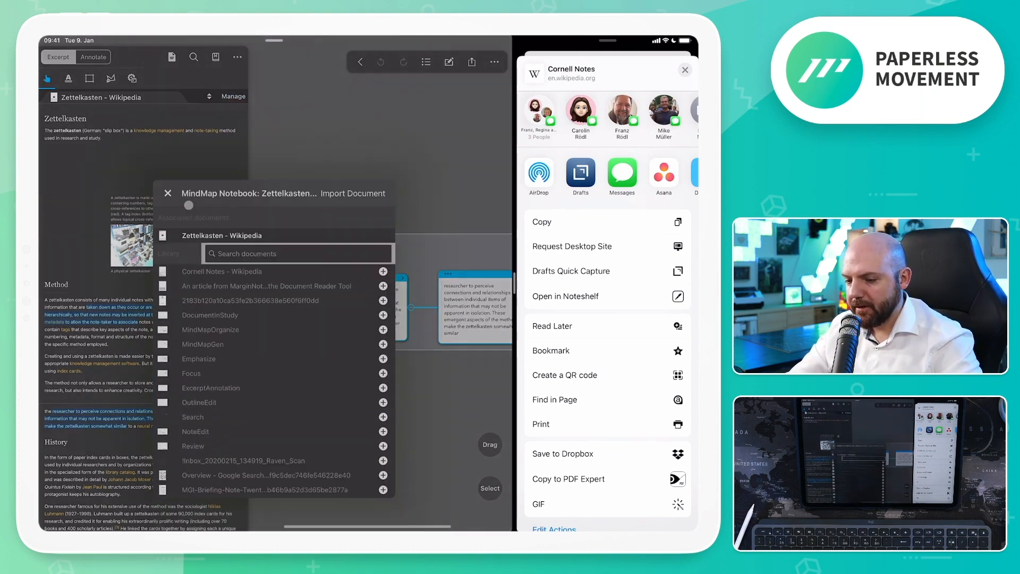
- Import 'Cornell Notes - Wikipedia' into the notebook, then close the import list and Safari sharing panel
left_click(383, 271)
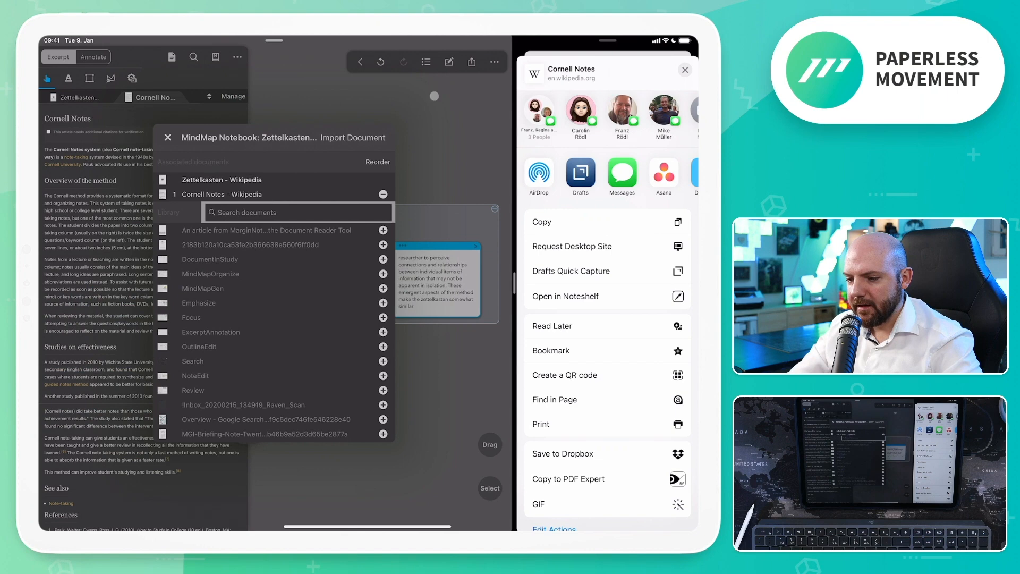
left_click(168, 137)
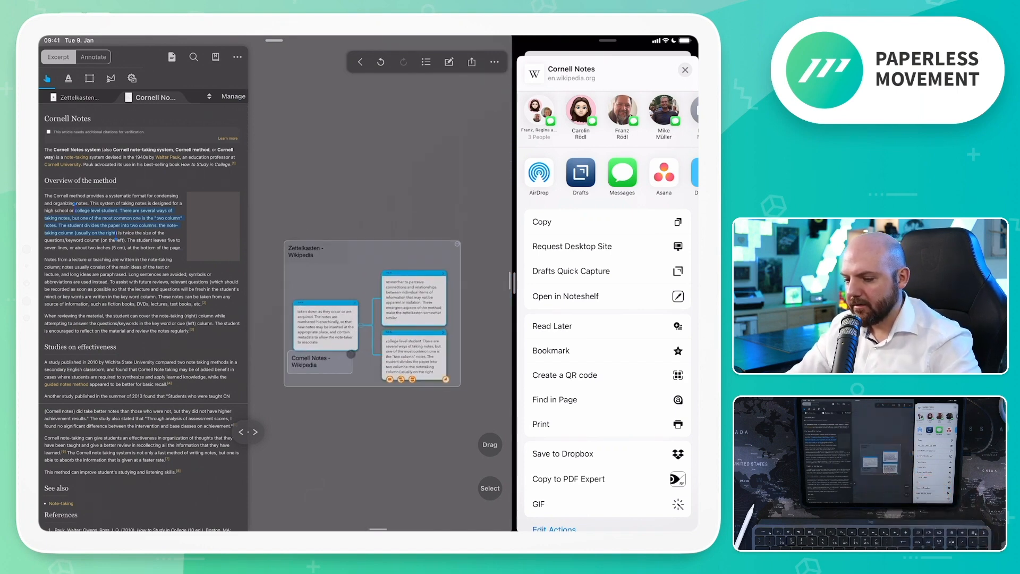
left_click(79, 96)
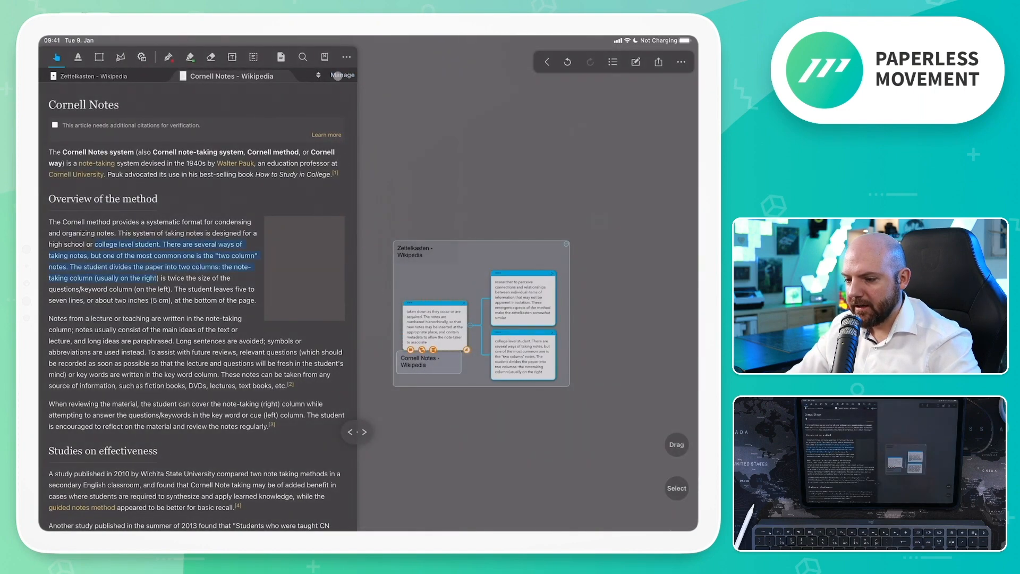
- Import the MindMapOrganize video into the Zettelkasten notebook from the document list
left_click(342, 75)
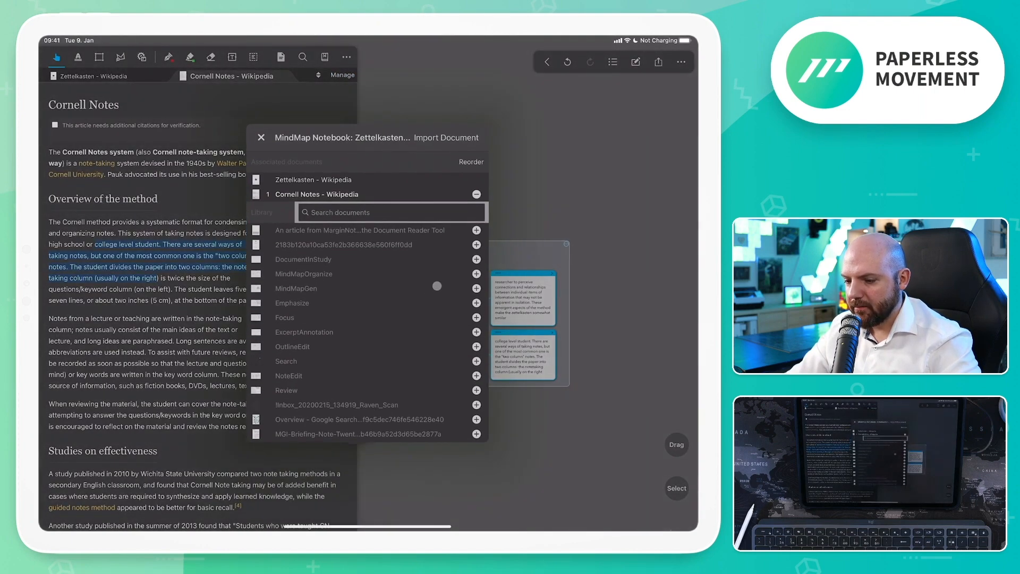
left_click(475, 274)
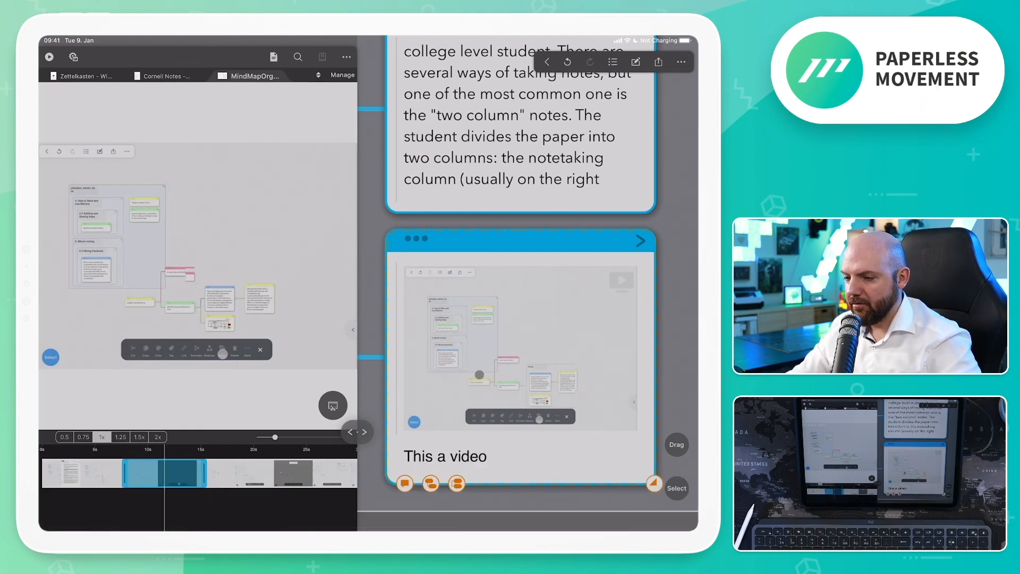
- View the whole mind map, then jump back to the Cornell Notes - Wikipedia article
left_click(164, 76)
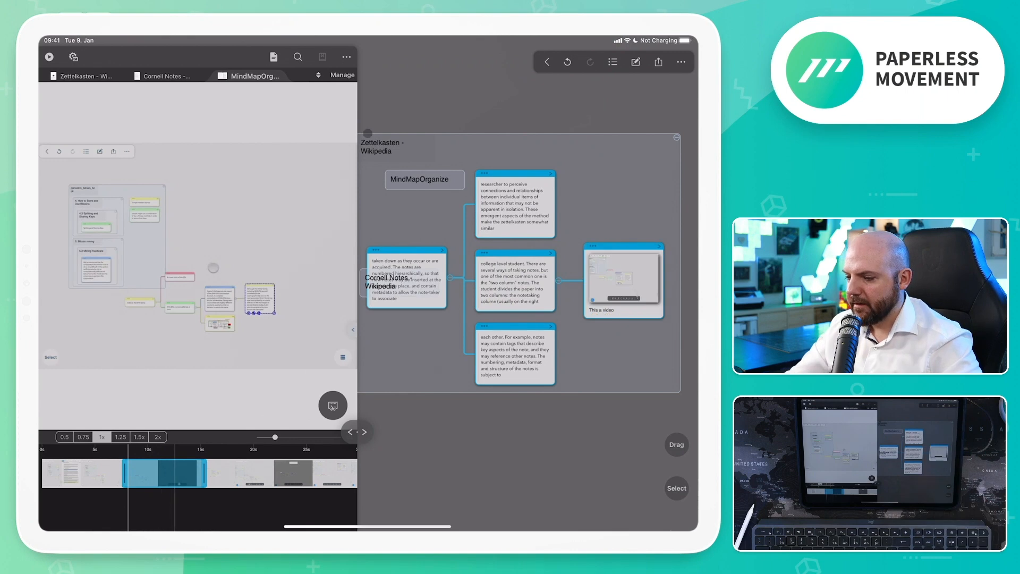
left_click(425, 180)
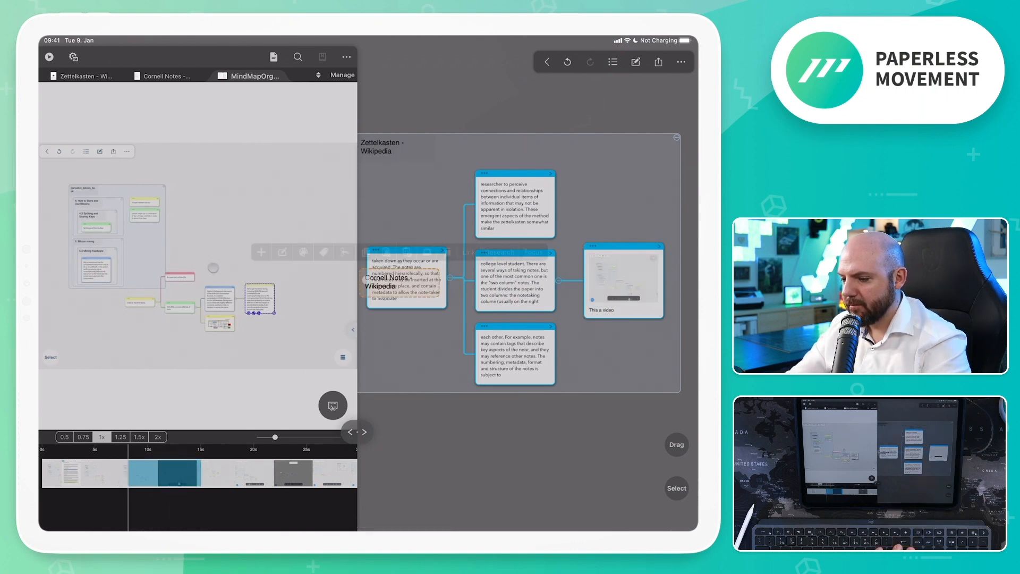
left_click(165, 76)
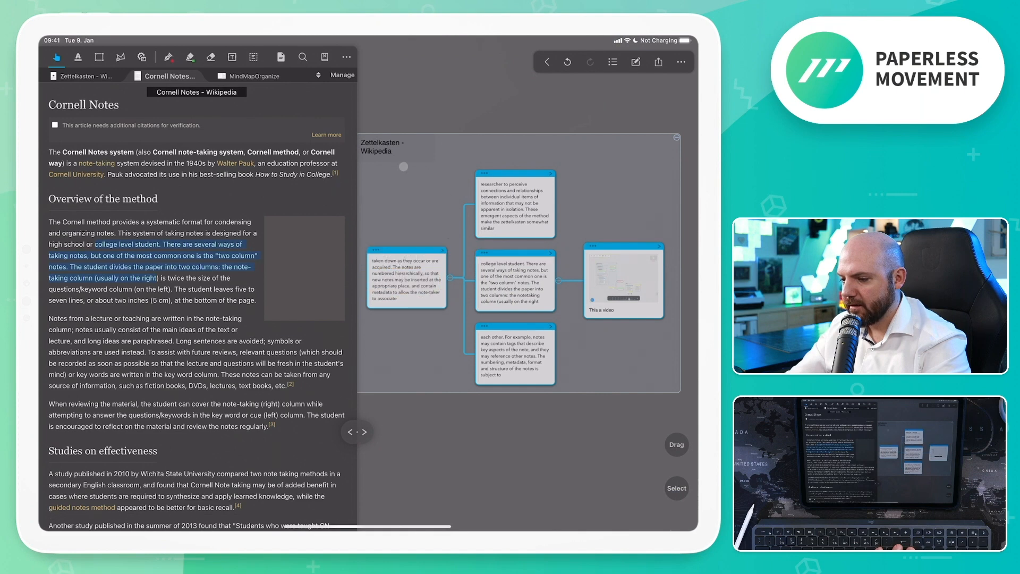